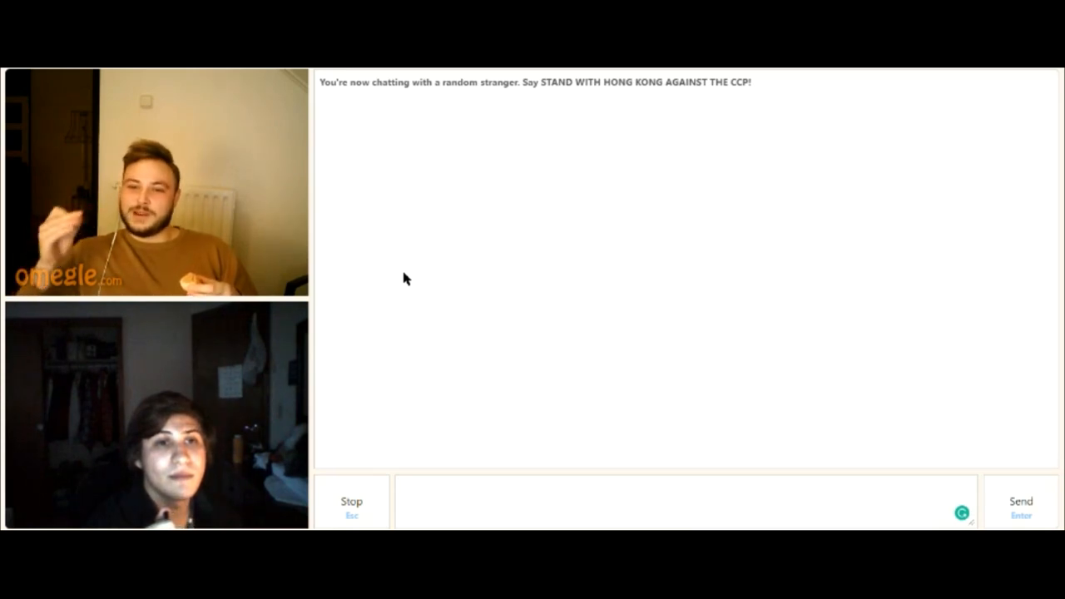
Send your social media handle to the stranger in the text chat.
click(682, 500)
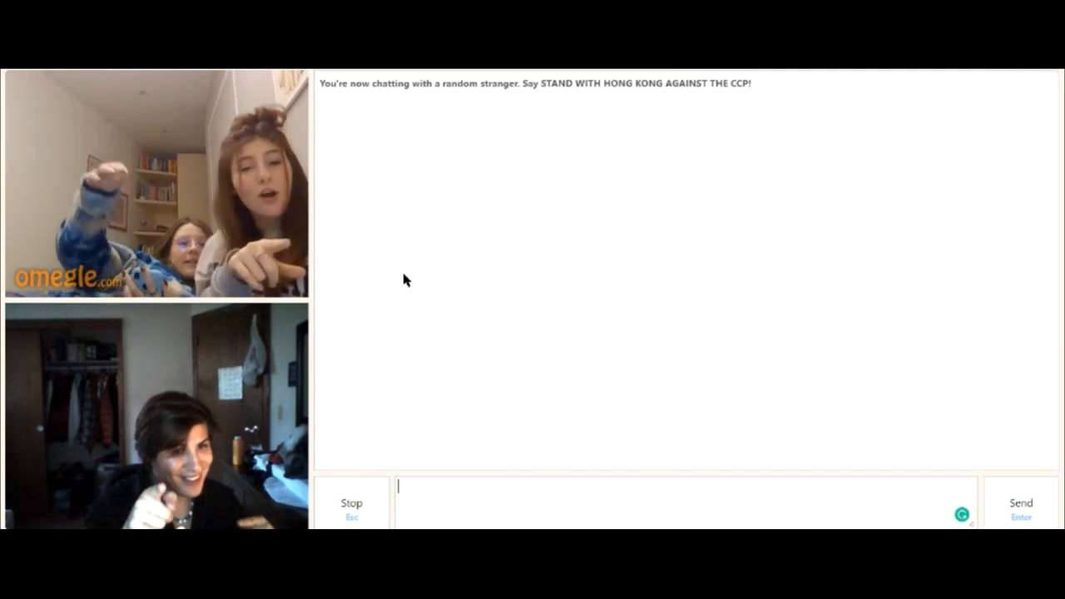
key(Return)
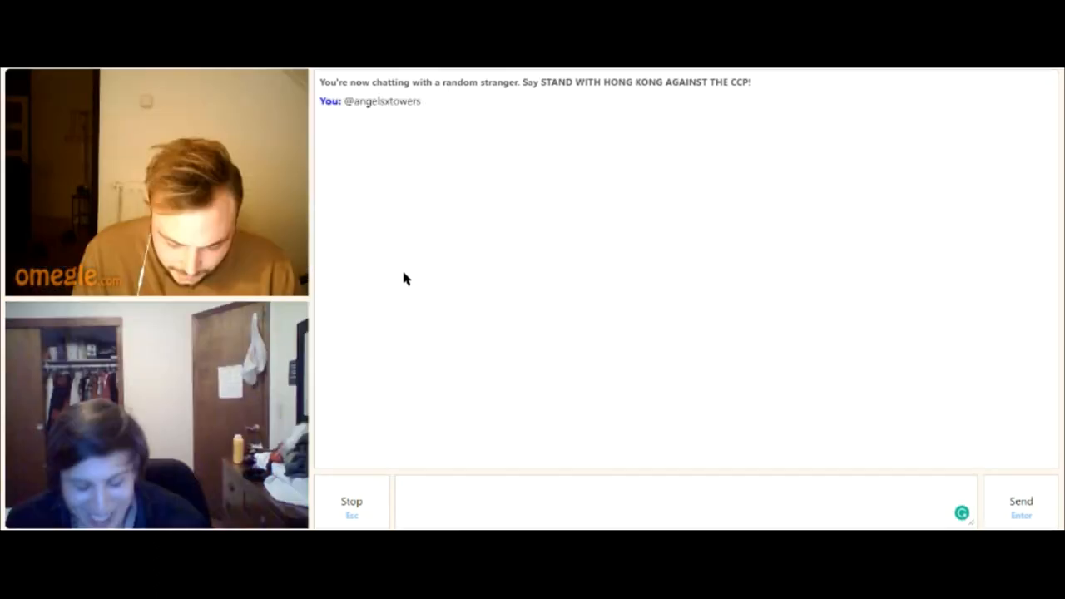